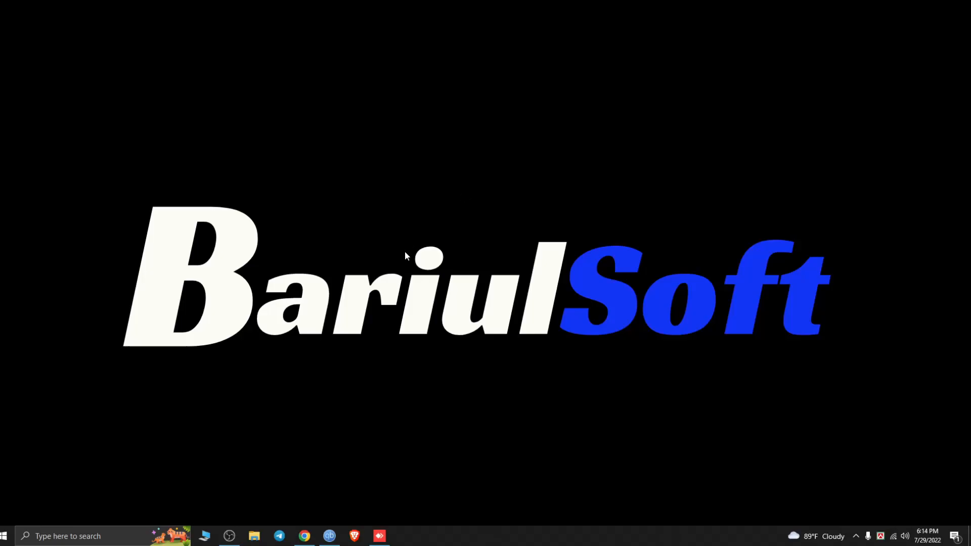
{"action": "mouse_move", "coordinate": [408, 252]}
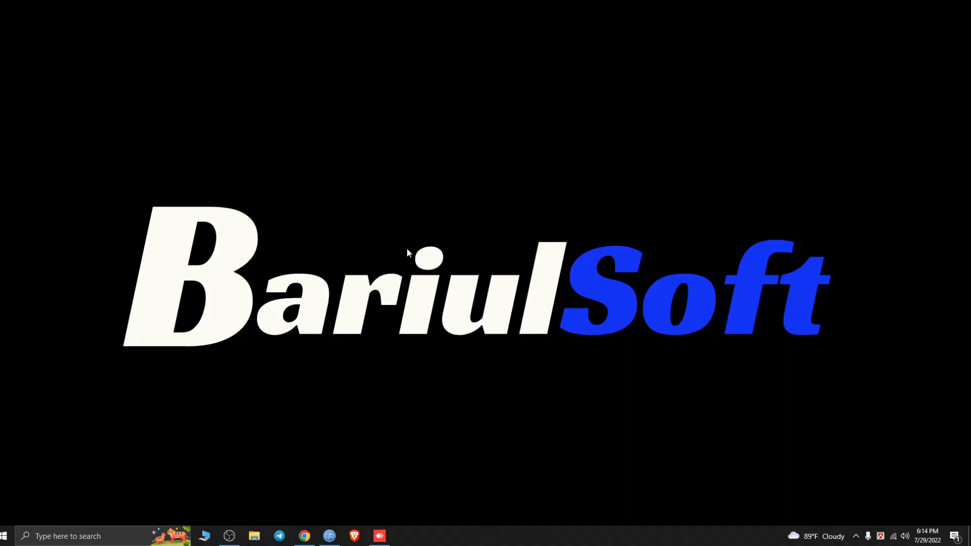
{"action": "mouse_move", "coordinate": [399, 243]}
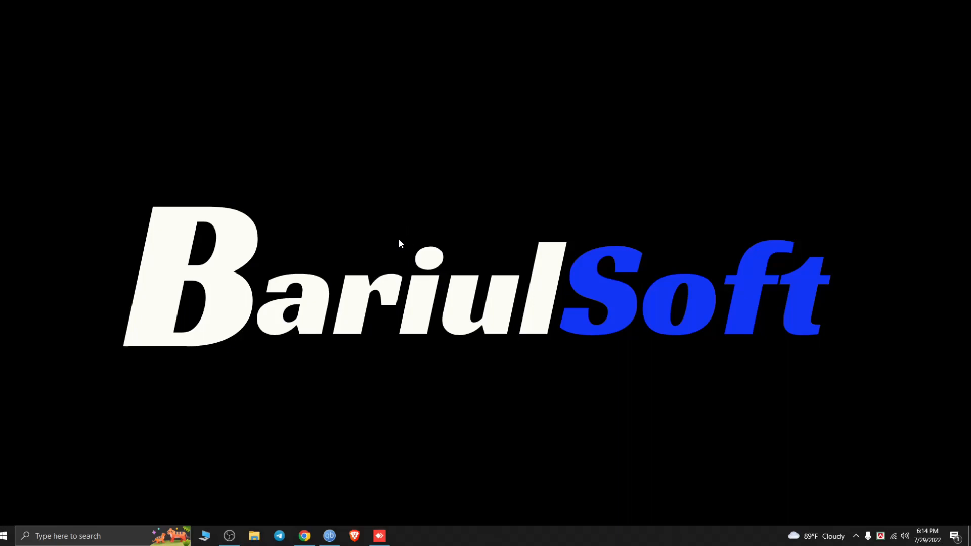
{"action": "mouse_move", "coordinate": [197, 346]}
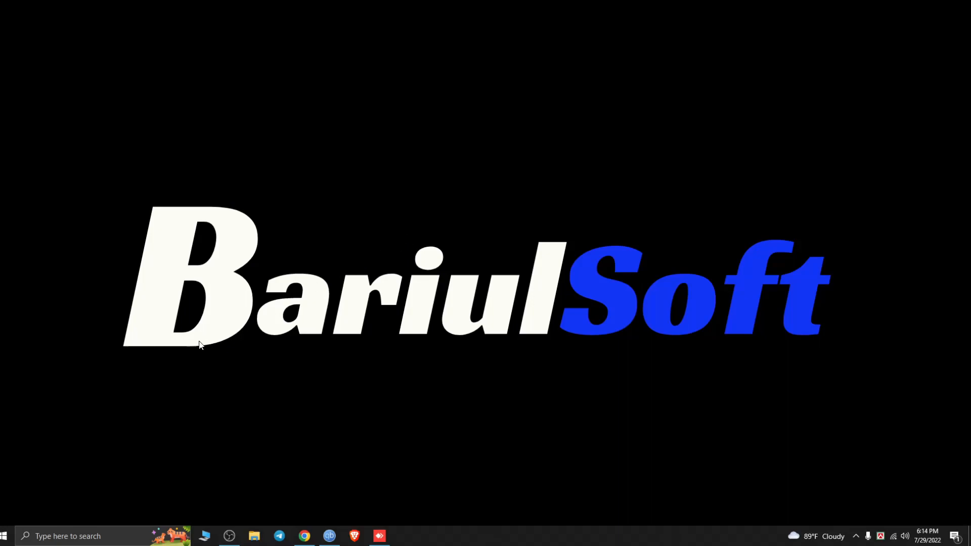
Open Device Manager from the No Devices selector, showing no virtual devices yet.
{"action": "left_click", "coordinate": [5, 536]}
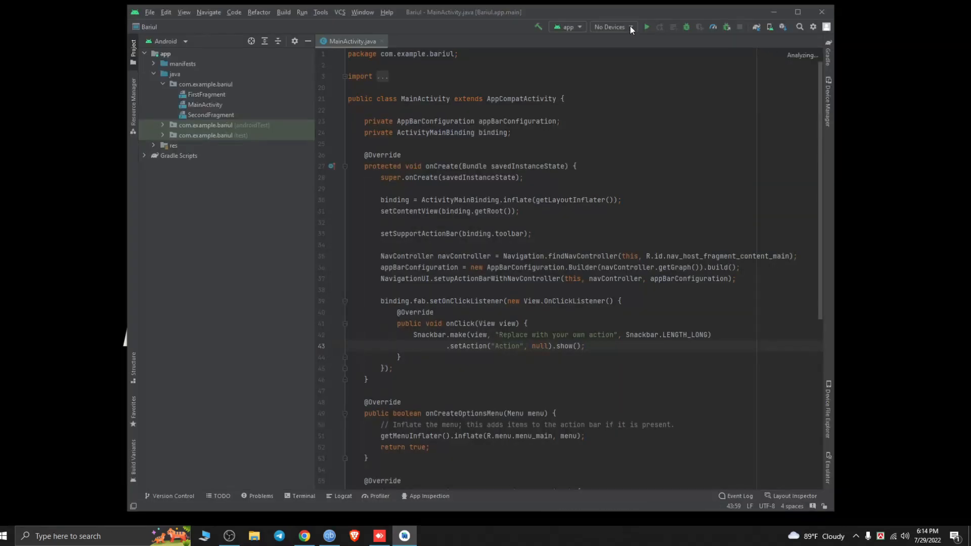
{"action": "left_click", "coordinate": [633, 27]}
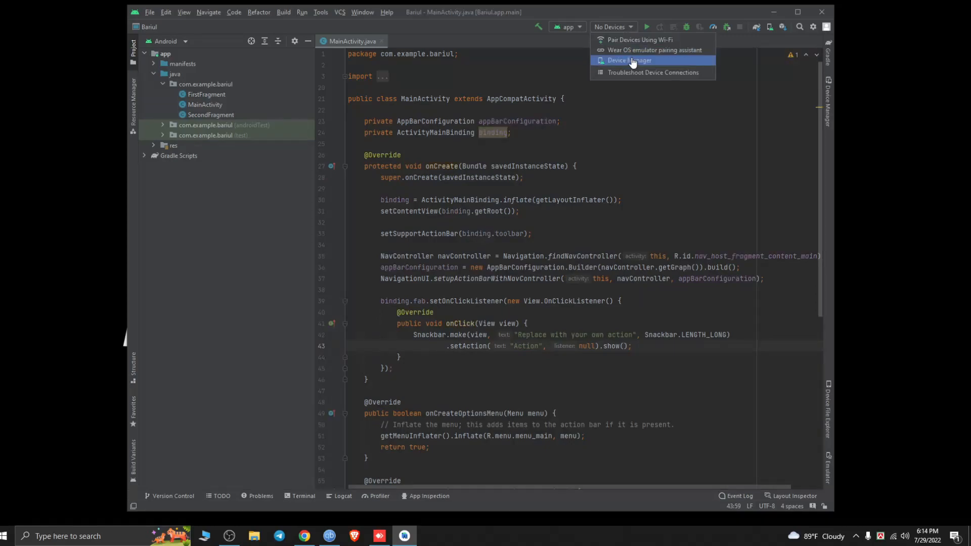
{"action": "left_click", "coordinate": [629, 60]}
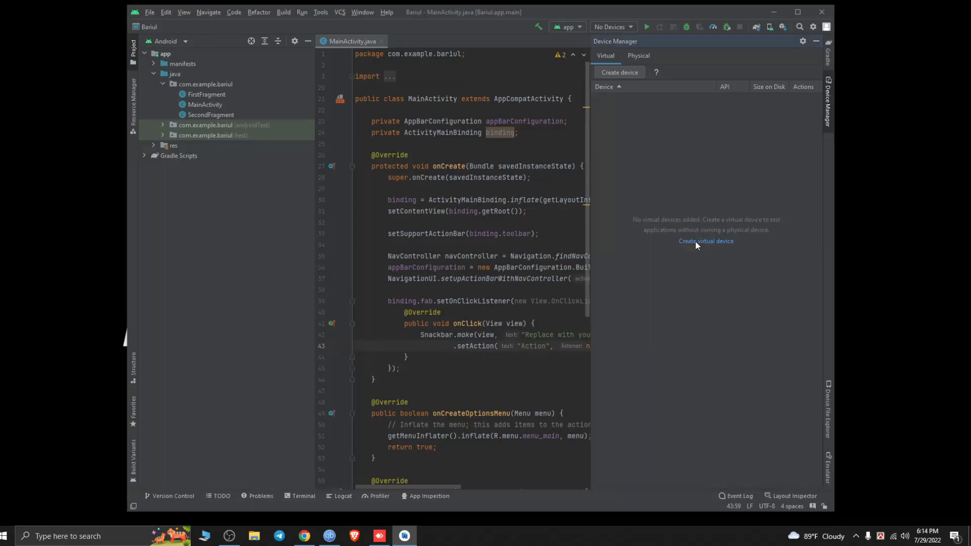
{"action": "left_click", "coordinate": [706, 241]}
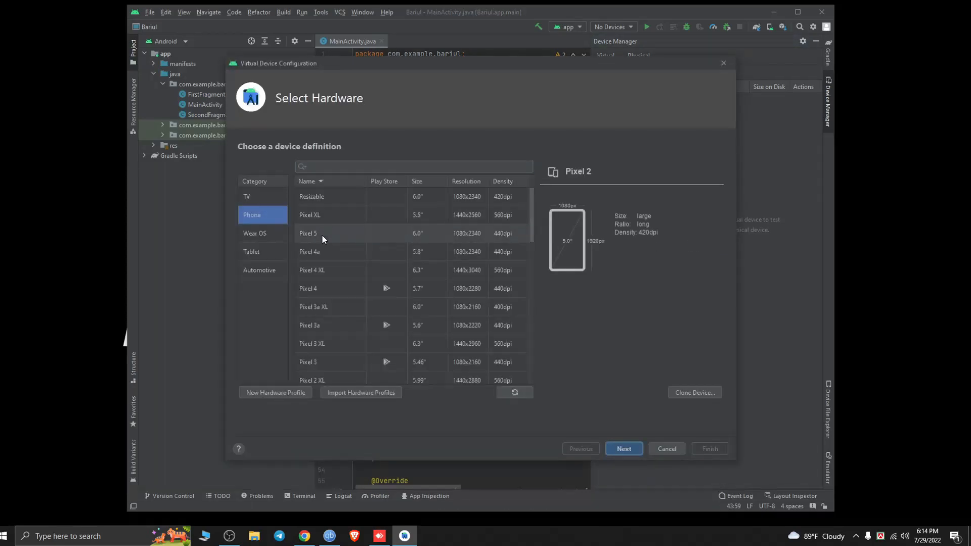
{"action": "left_click", "coordinate": [325, 233]}
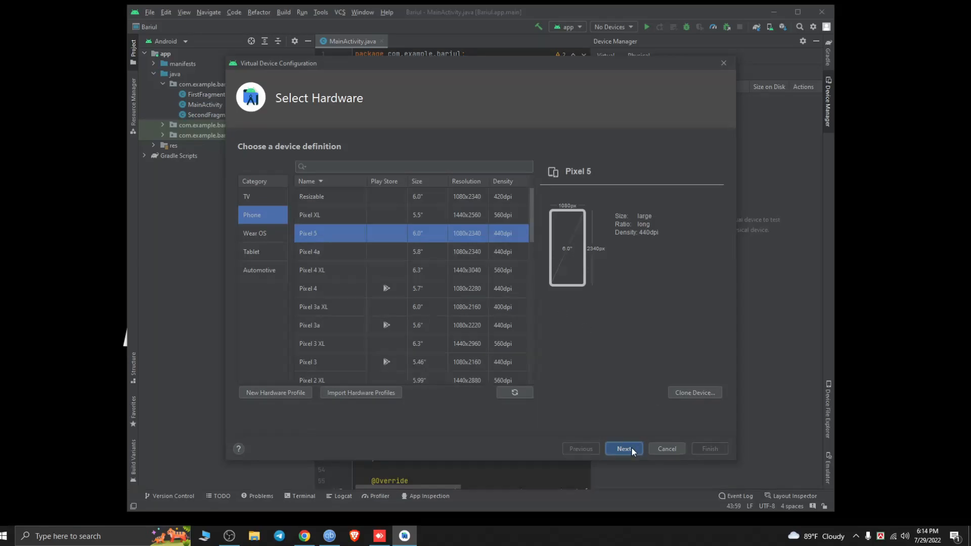
{"action": "left_click", "coordinate": [623, 449]}
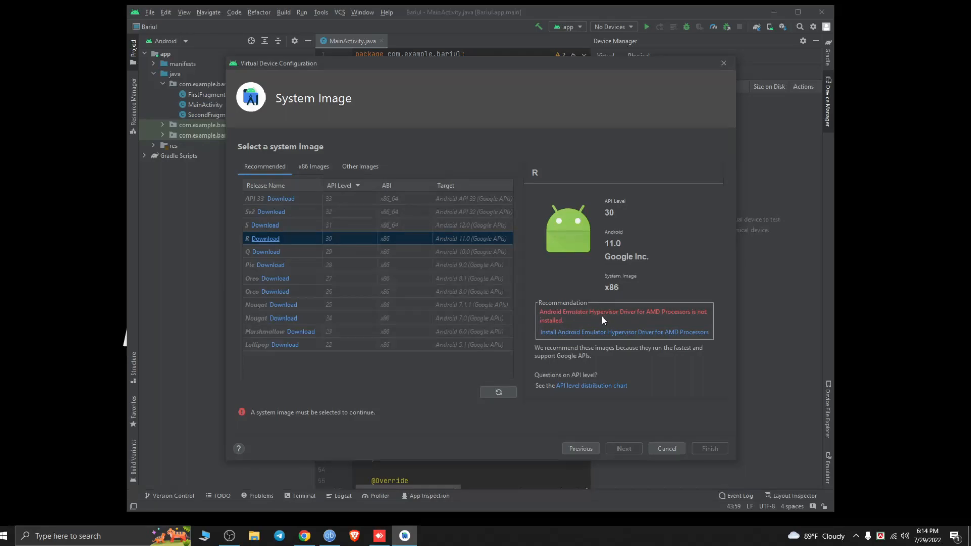
{"action": "mouse_move", "coordinate": [665, 321]}
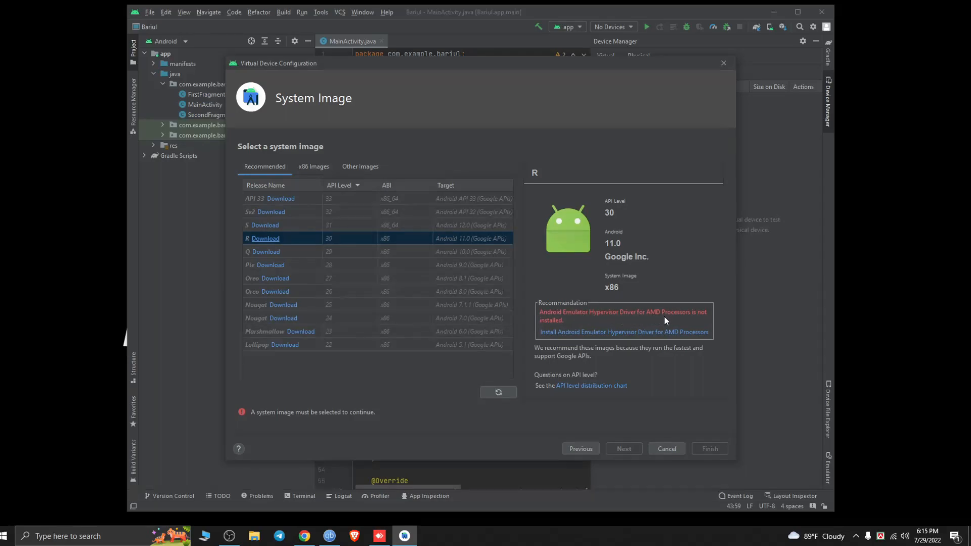
{"action": "mouse_move", "coordinate": [600, 331]}
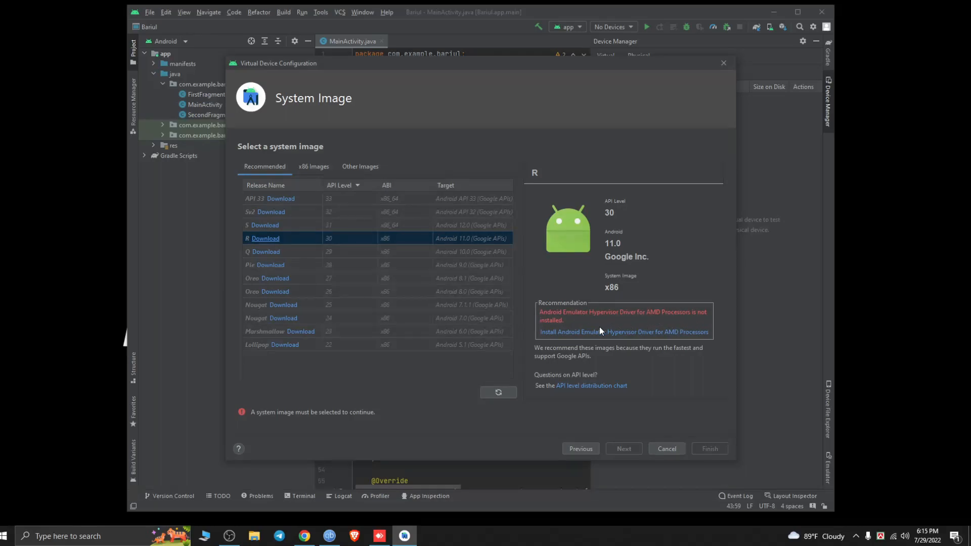
{"action": "mouse_move", "coordinate": [675, 431]}
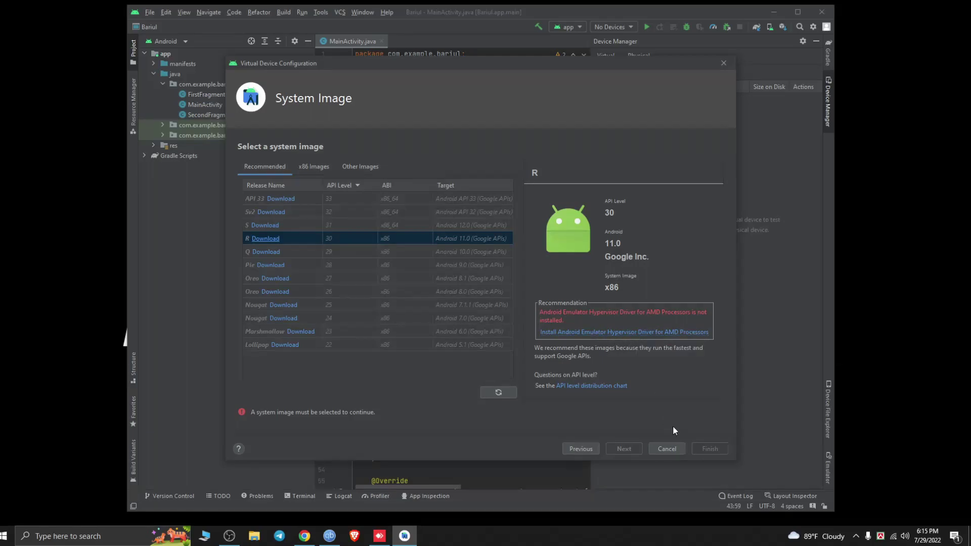
{"action": "left_click", "coordinate": [667, 449]}
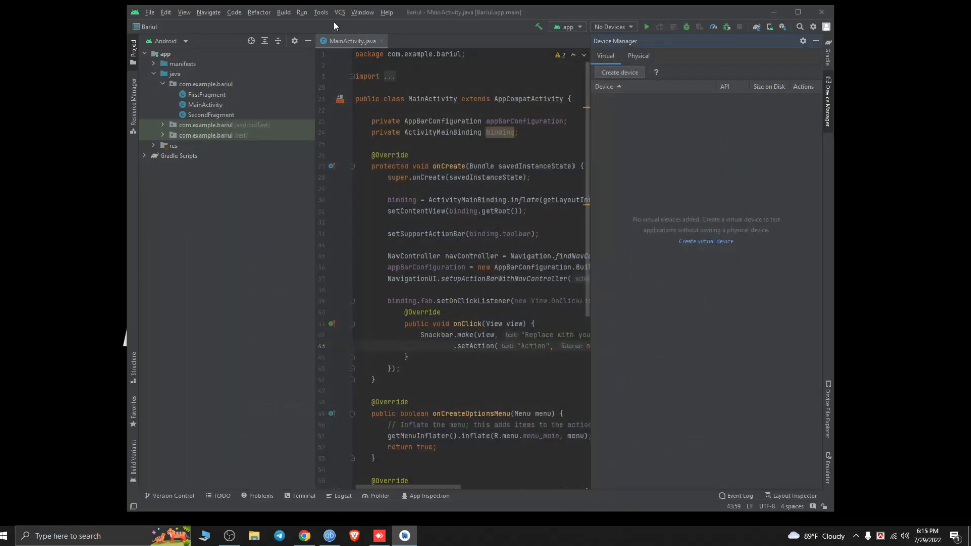
Open SDK Manager's SDK Tools list and select the not-installed Android Emulator Hypervisor Driver for AMD Processors.
{"action": "left_click", "coordinate": [320, 11]}
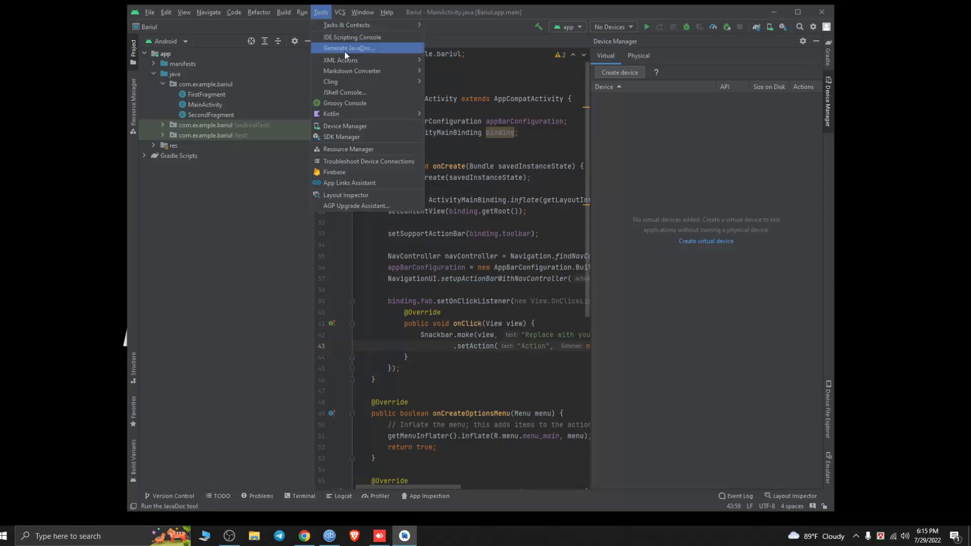
{"action": "mouse_move", "coordinate": [361, 137]}
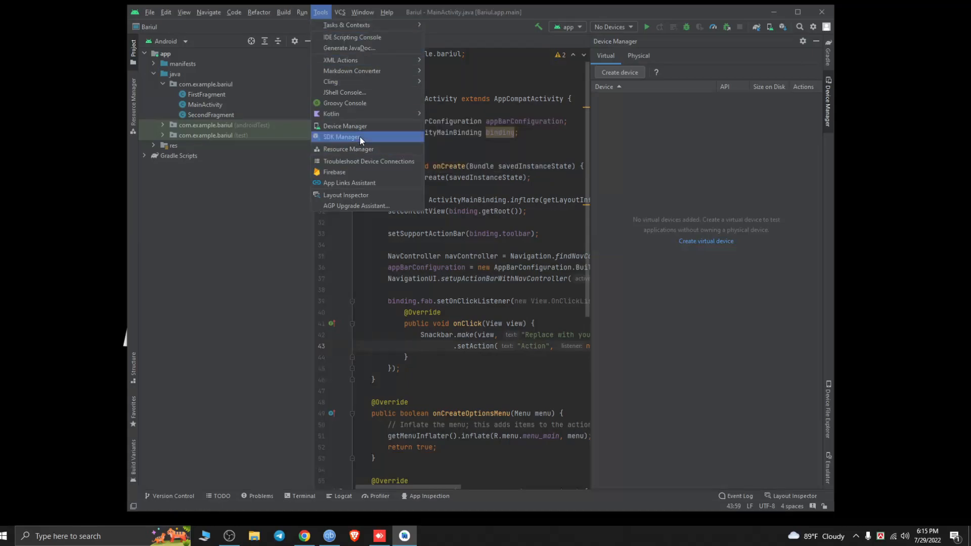
{"action": "left_click", "coordinate": [341, 137]}
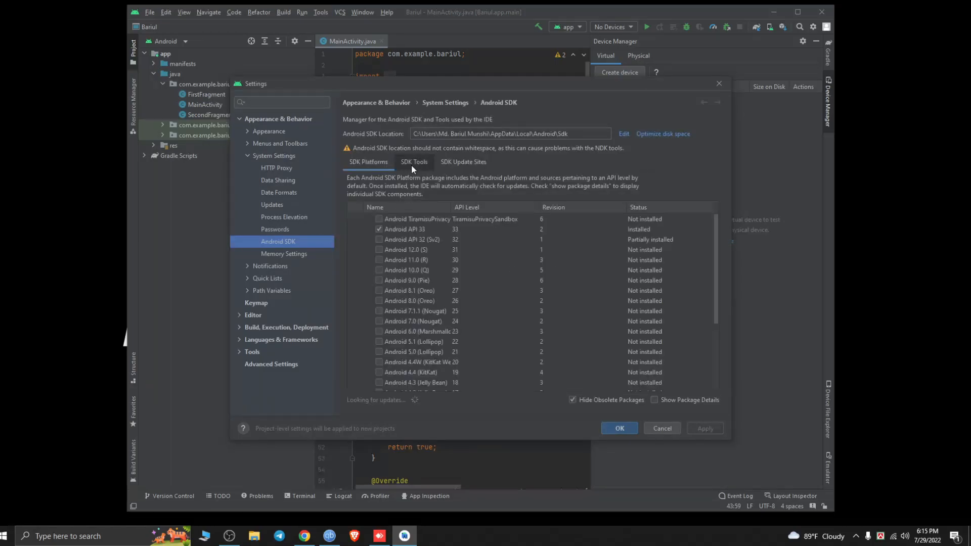
{"action": "left_click", "coordinate": [413, 162]}
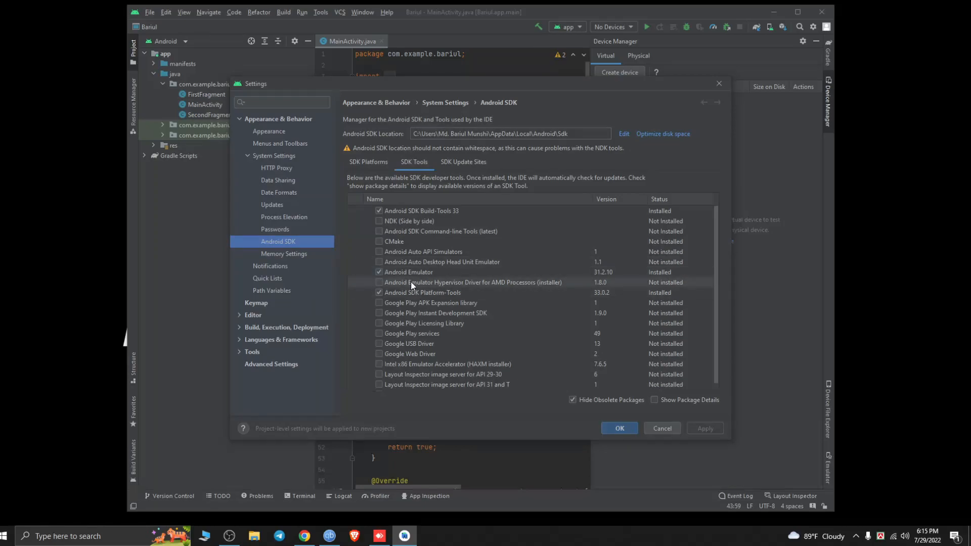
{"action": "left_click", "coordinate": [472, 282]}
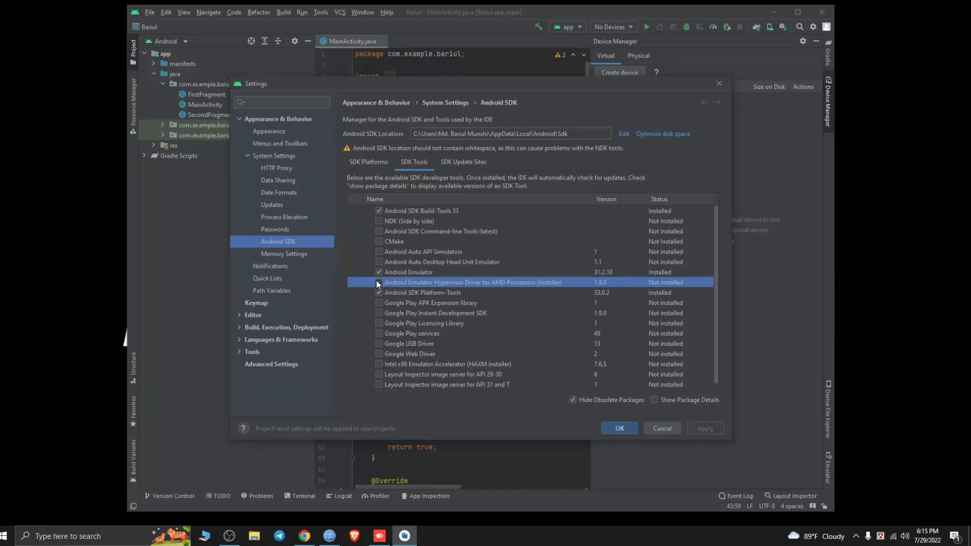
Check the AMD hypervisor driver, apply, and run the installer through Next and Finish.
{"action": "left_click", "coordinate": [379, 282]}
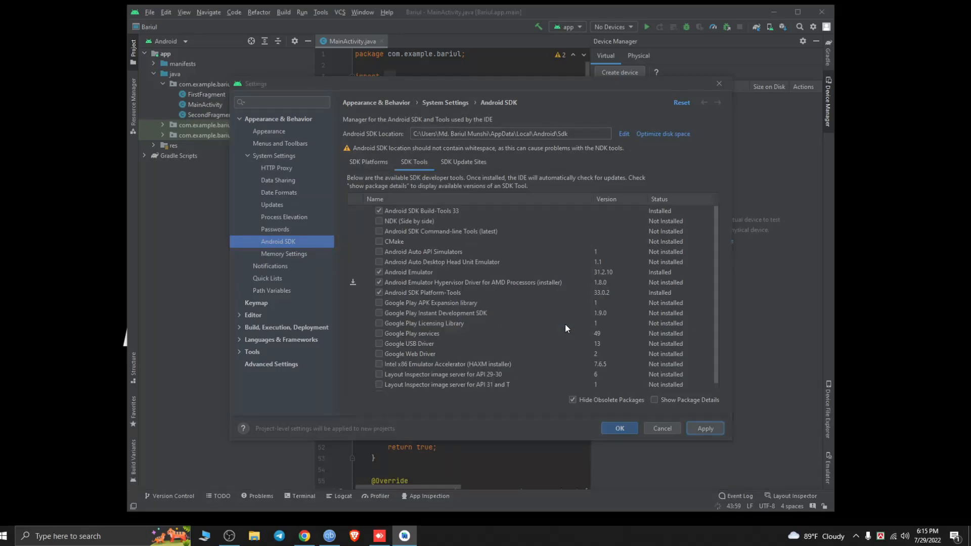
{"action": "left_click", "coordinate": [705, 428]}
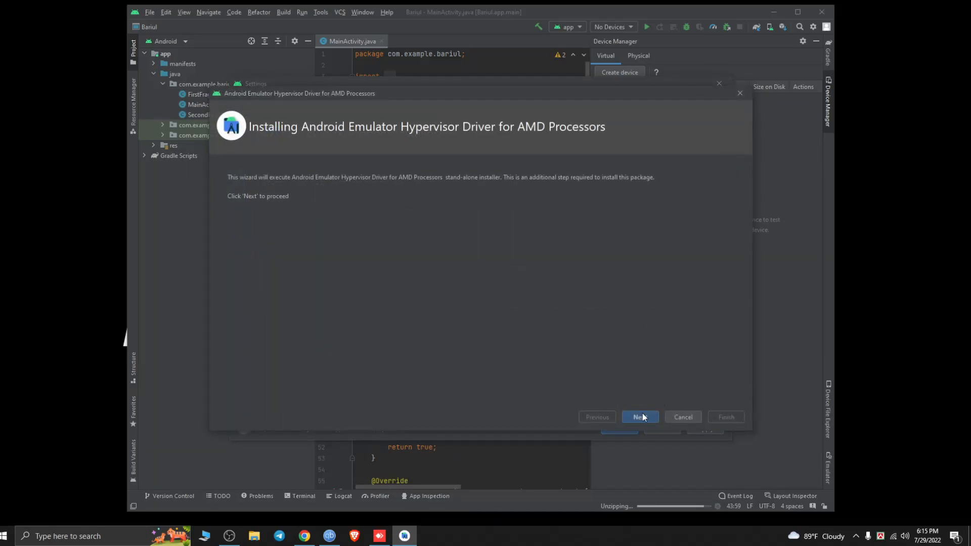
{"action": "left_click", "coordinate": [639, 417]}
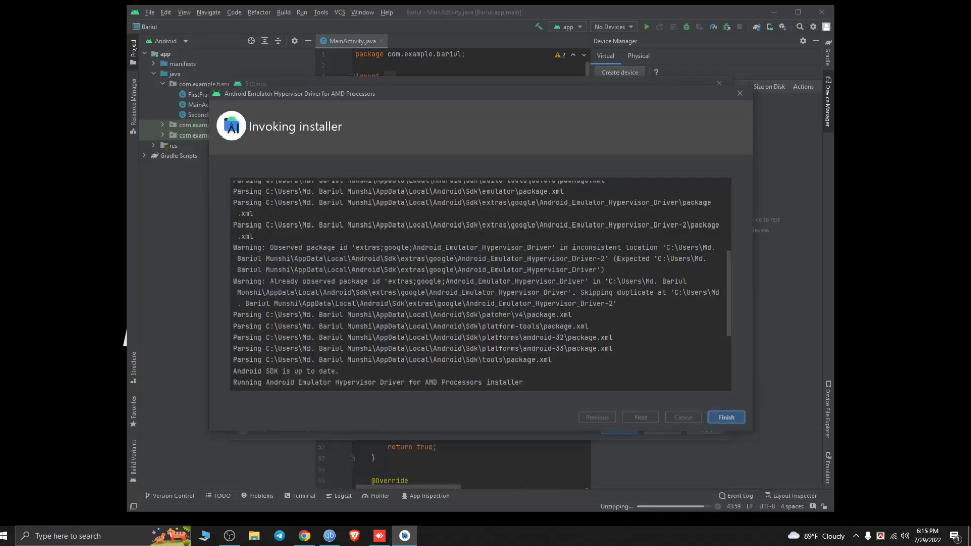
{"action": "left_click", "coordinate": [725, 417]}
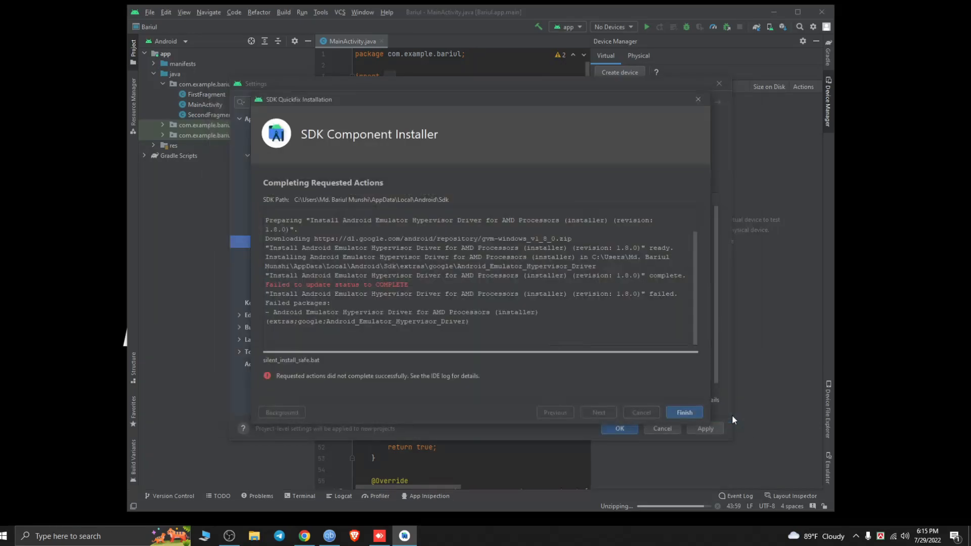